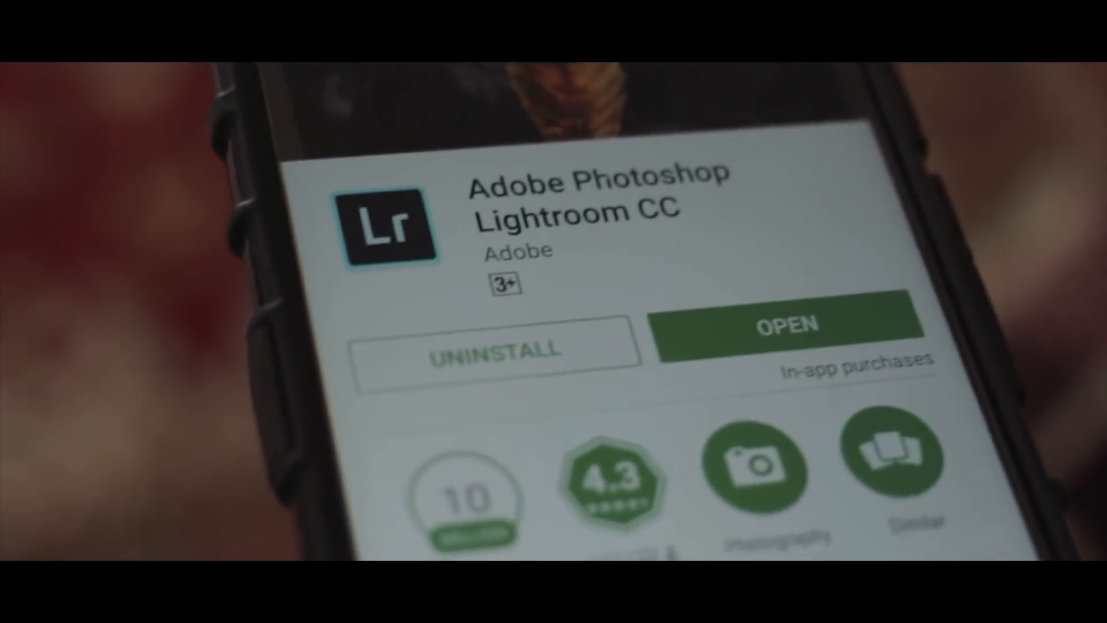
- Launch the installed Lightroom CC app from its Play Store page
left_click(785, 324)
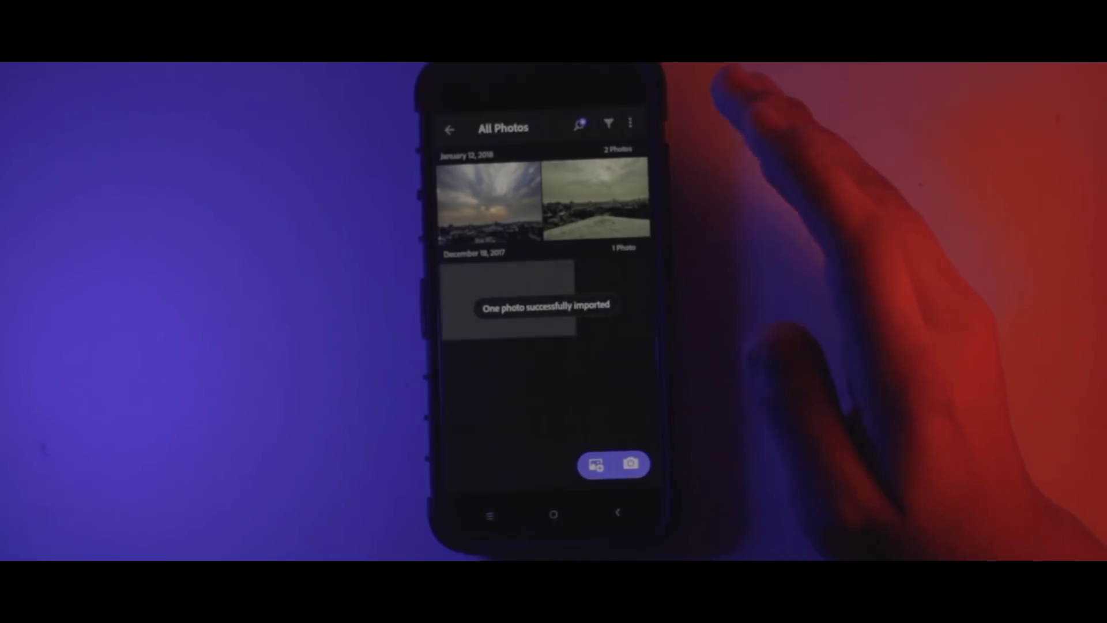
- Bring the imported sunset cityscape into Edit with Shadows raised to 89
left_click(488, 197)
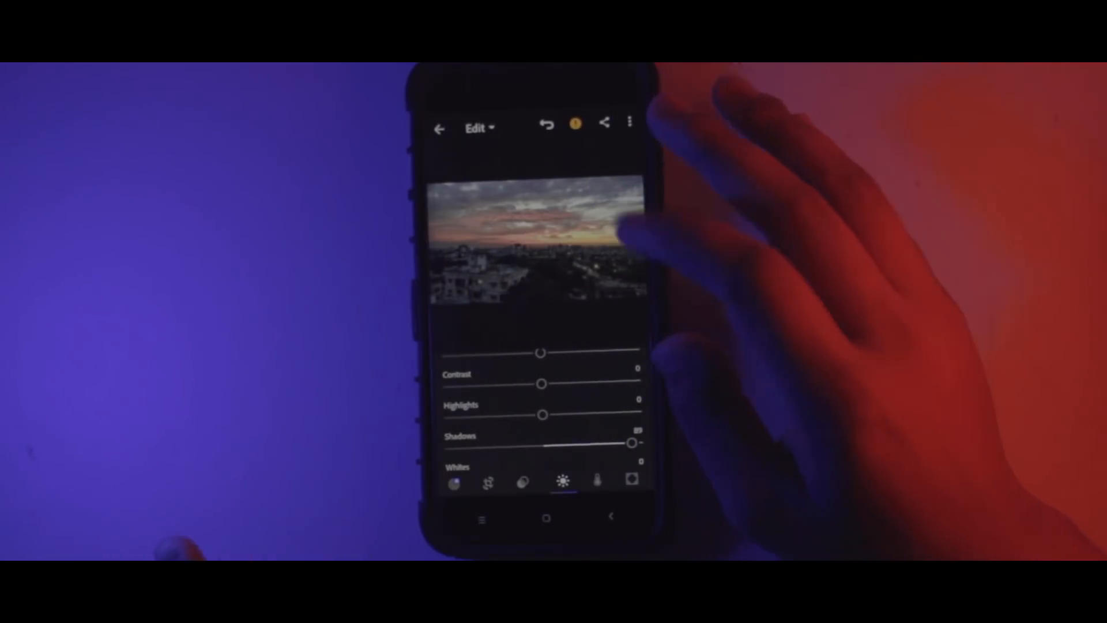
- Lower Highlights to -44 to tame the bright sky, keeping Shadows at 89
left_click_drag(542, 415, 499, 415)
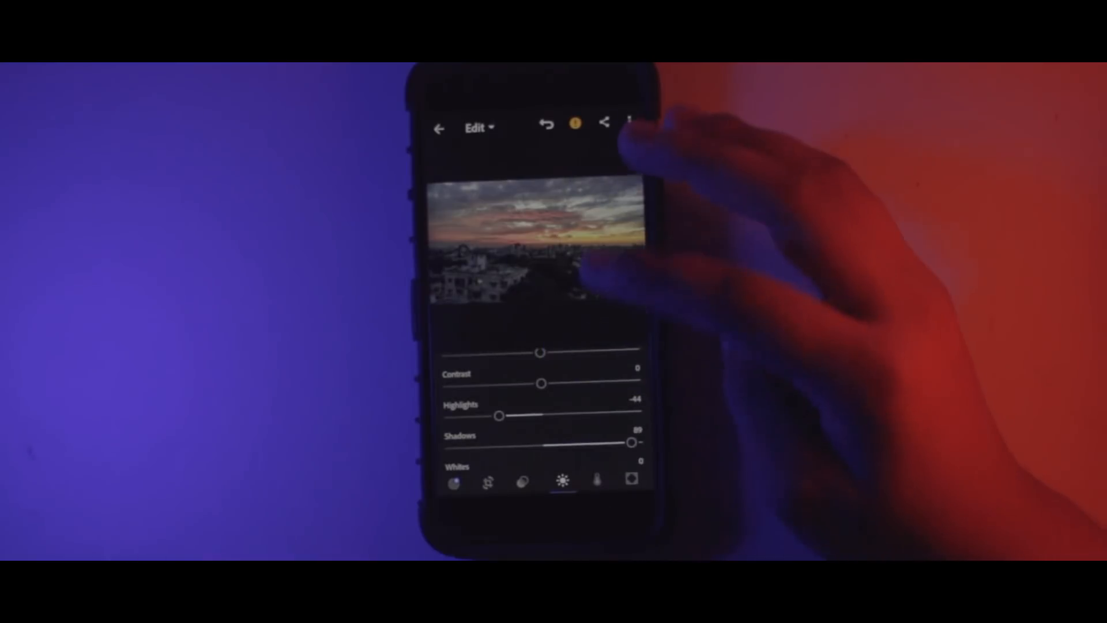
left_click_drag(541, 382, 574, 382)
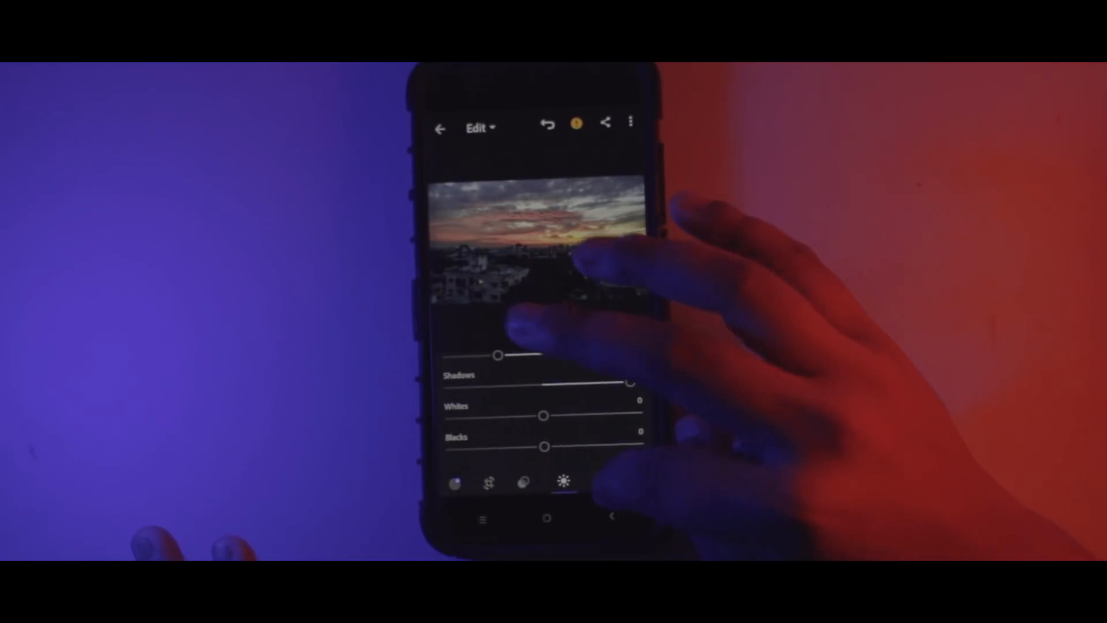
- Shift the white balance cooler via the Color panel's Temp slider
left_click(597, 482)
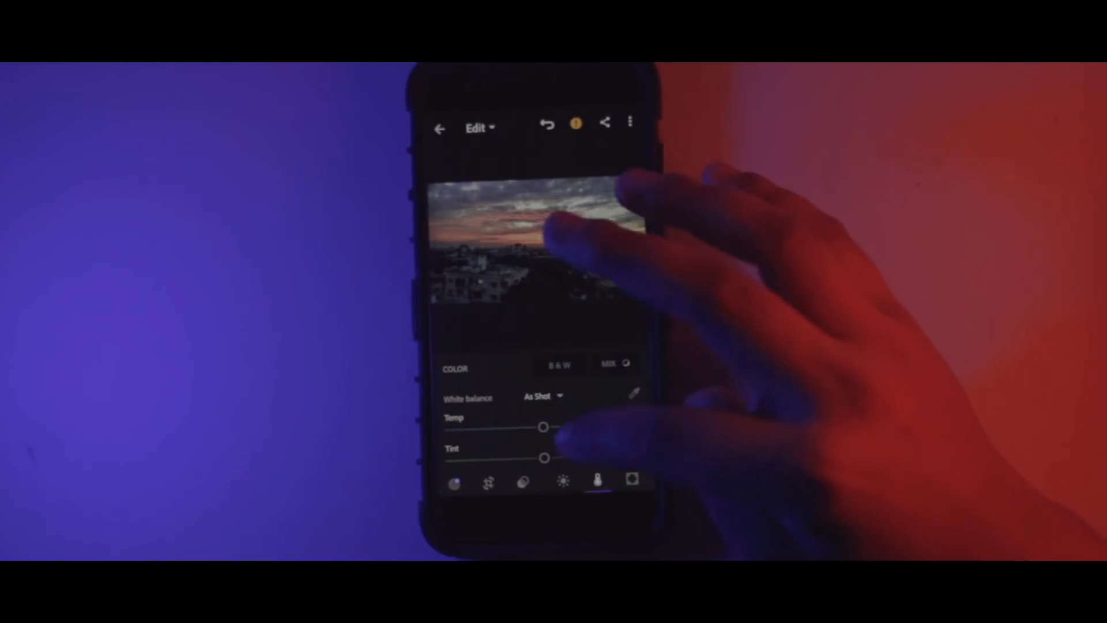
left_click_drag(543, 427, 532, 427)
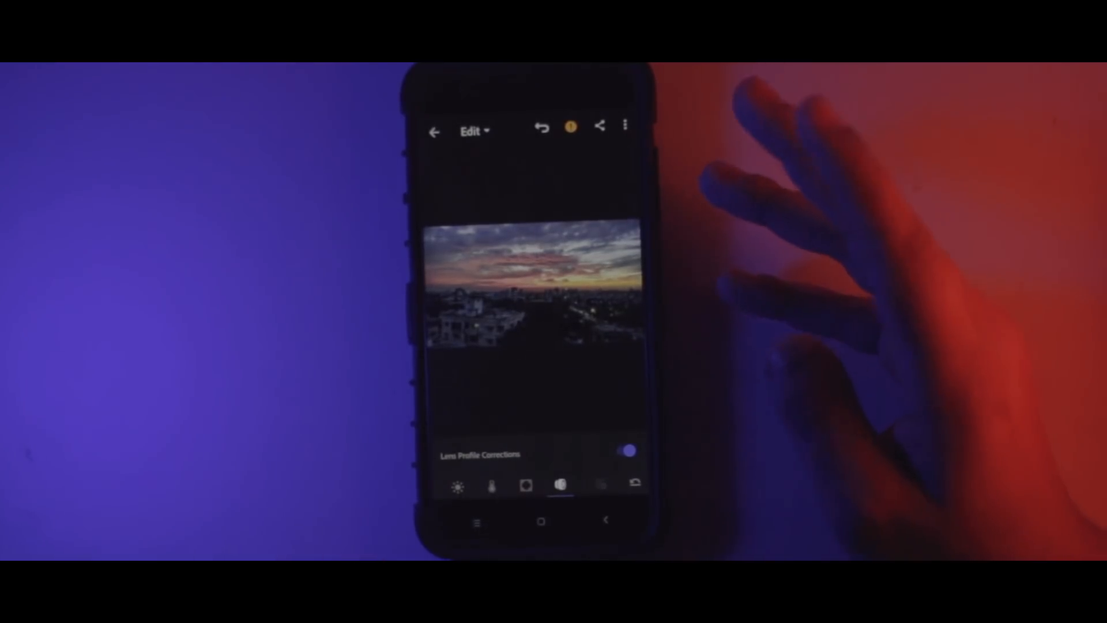
- Switch on Lens Profile Corrections in the Optics panel
left_click(627, 451)
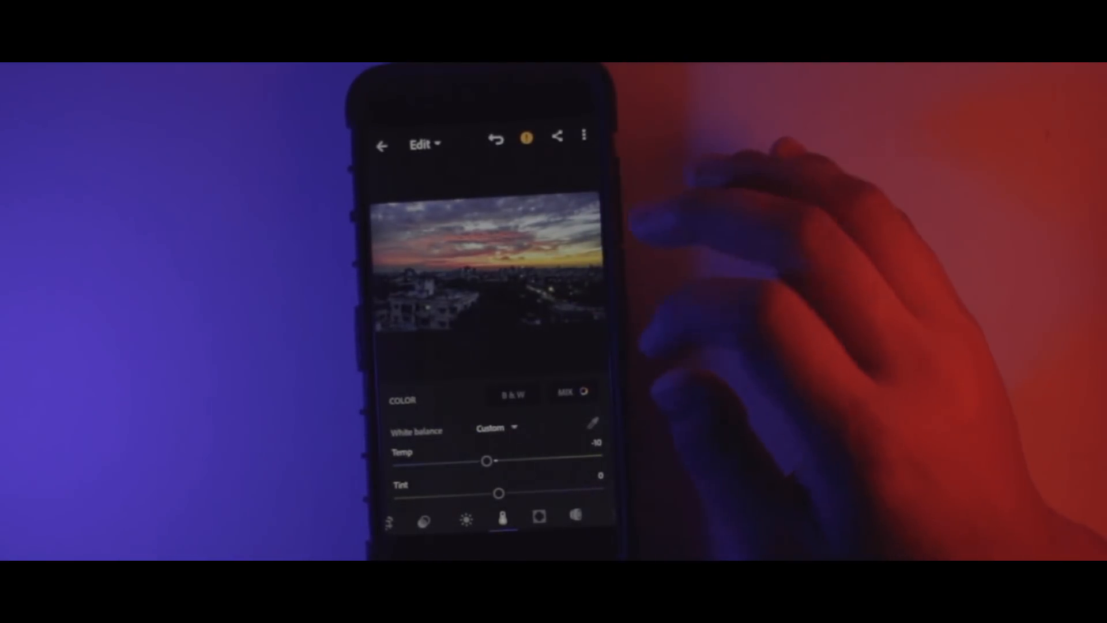
- Preview the cityscape in B & W, then return to colour
left_click(512, 392)
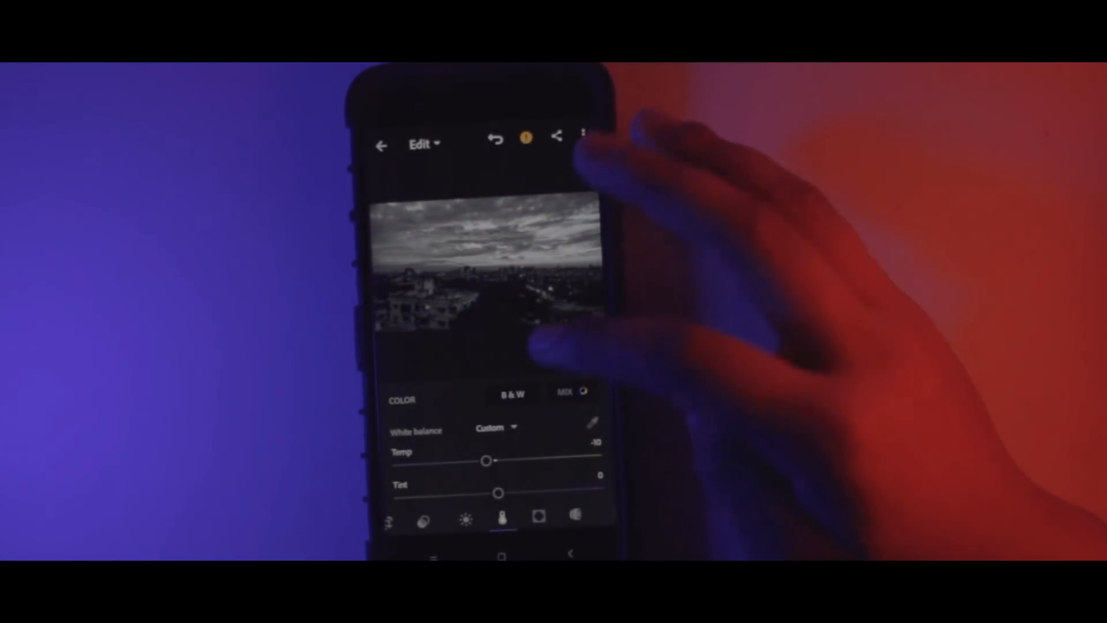
left_click(511, 392)
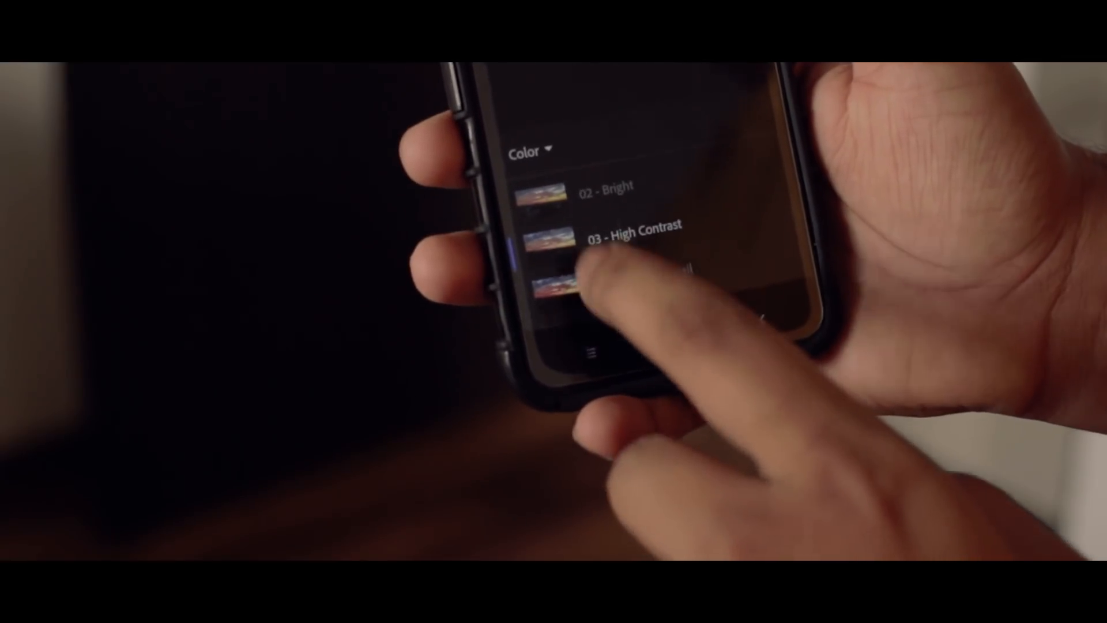
- Browse presets from the Color group (03 - High Contrast) down to the Creative group
scroll("down", 3)
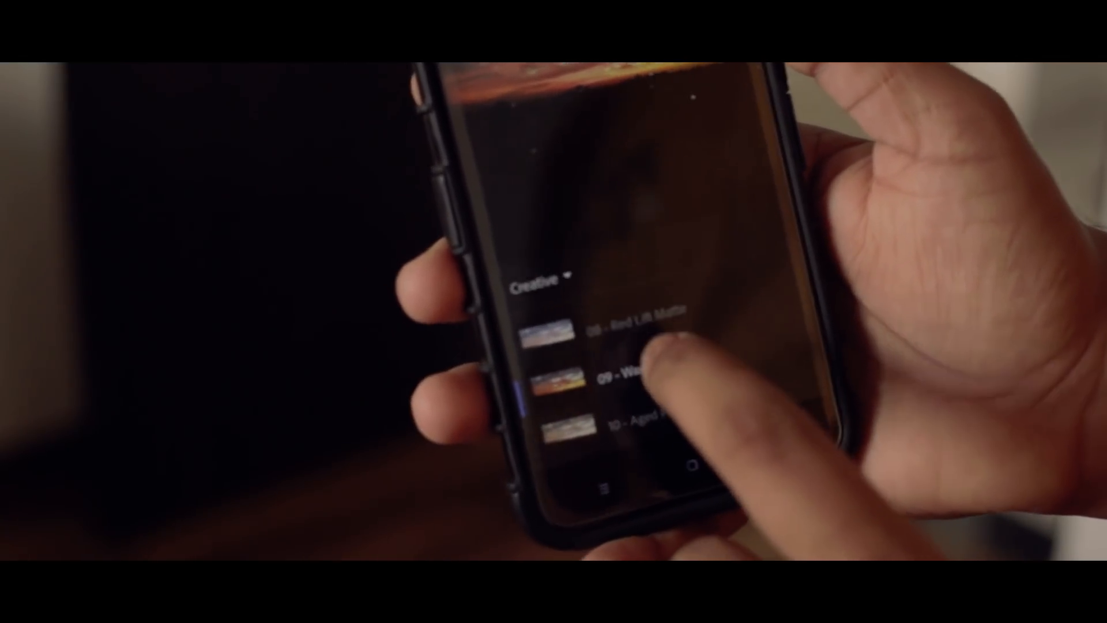
scroll("down", 3)
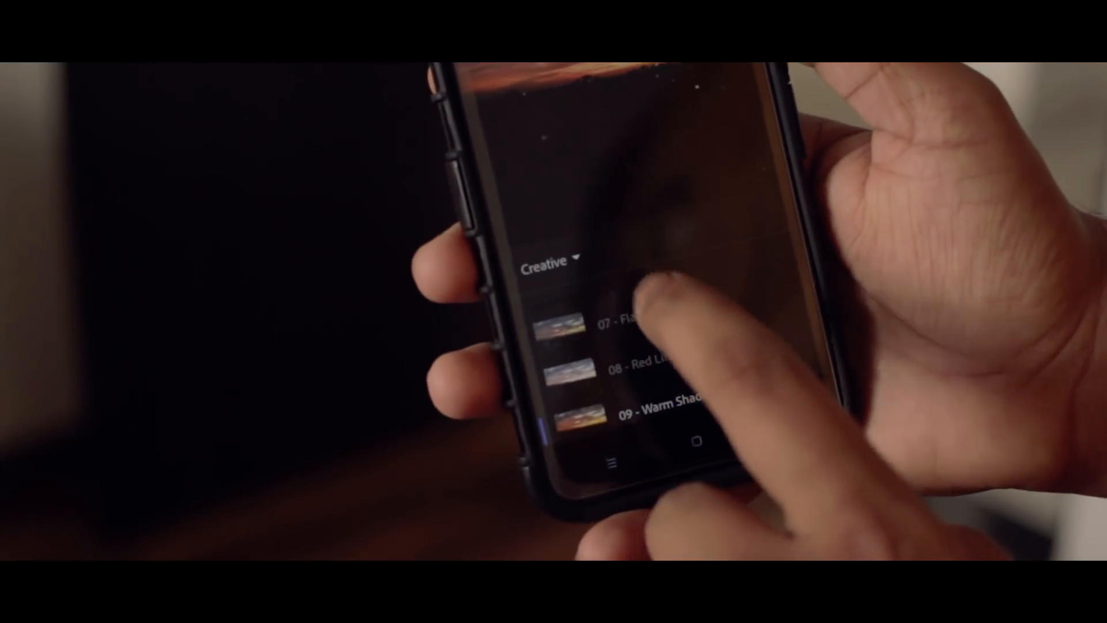